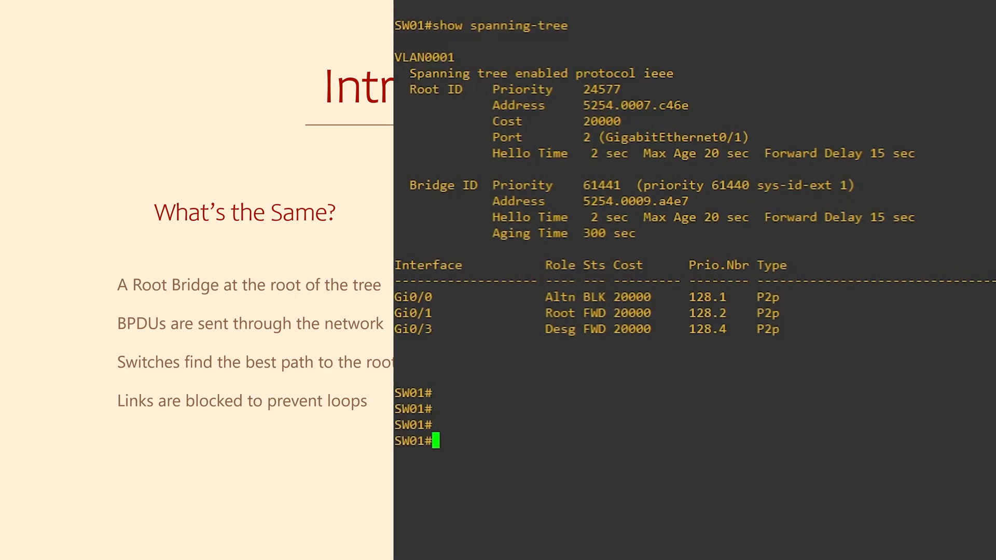
Enter global config on SW01, set spanning-tree mode rapid-pvst, and exit to privileged exec with Ctrl+Z
text(conf t)
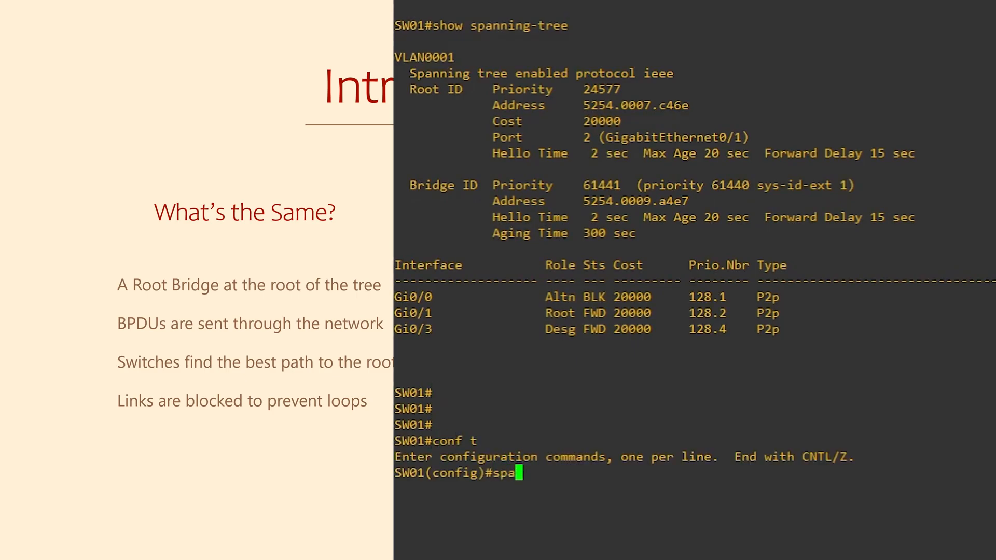
text(nning-tree mode)
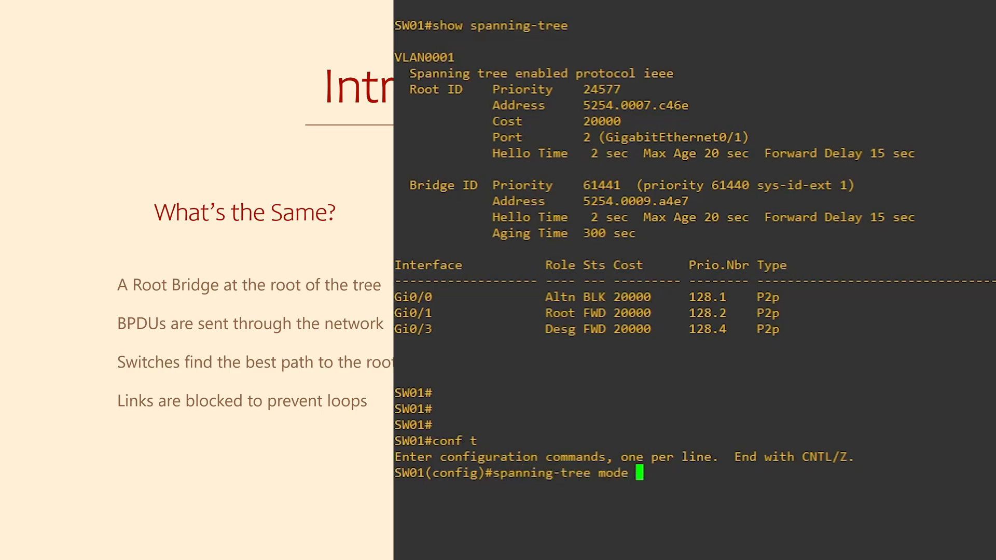
text(?)
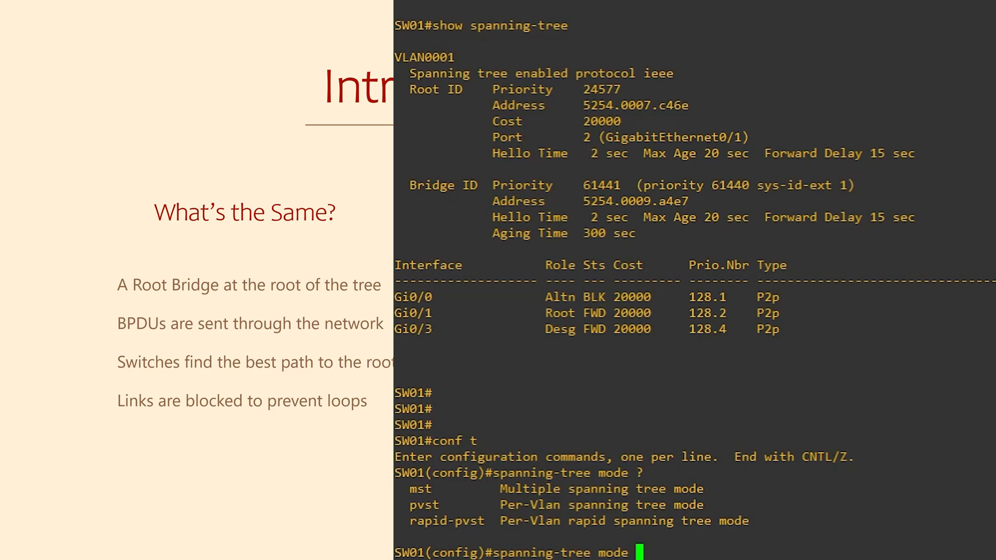
text(rapid-pvst)
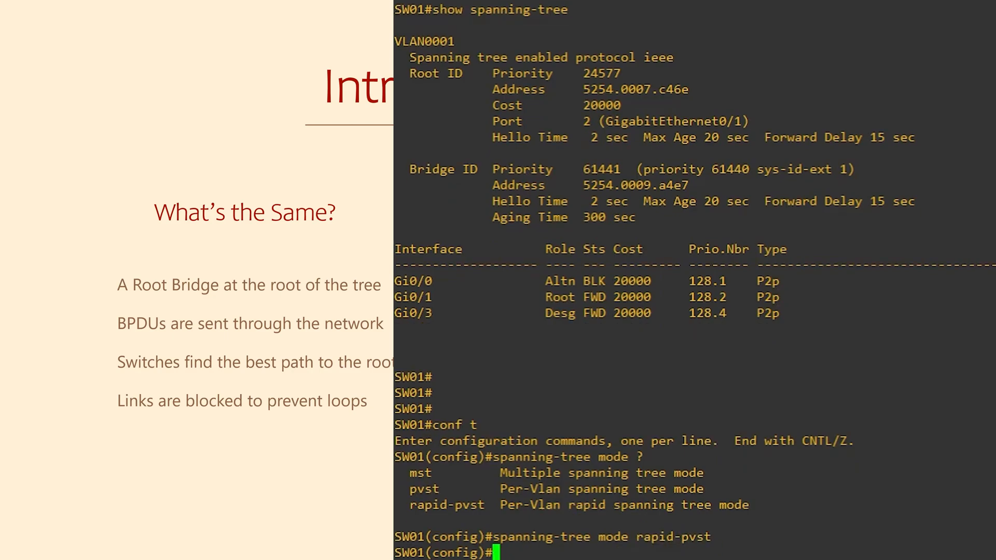
key(ctrl+z)
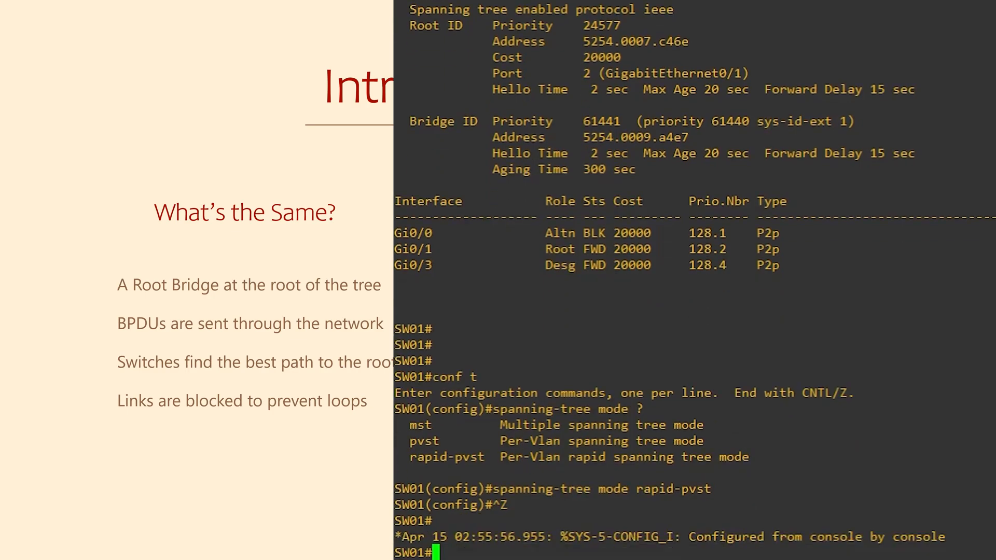